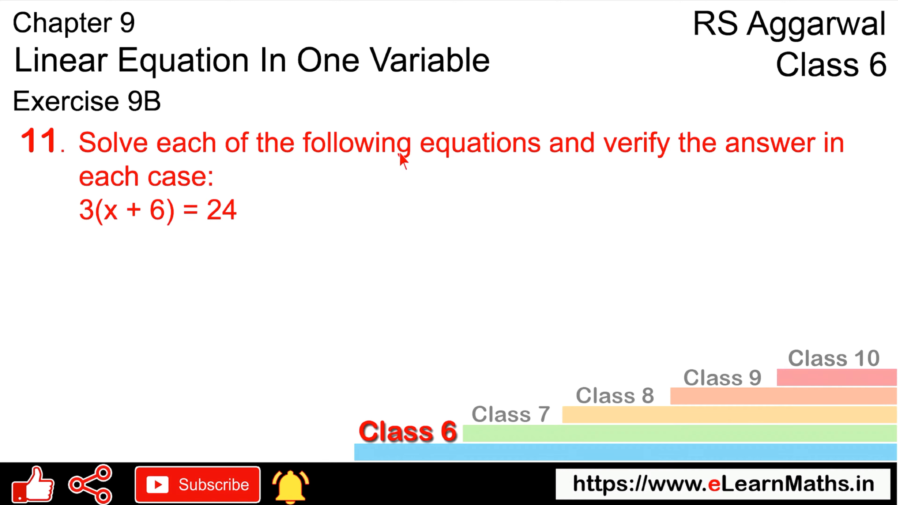
mouse_move(396, 189)
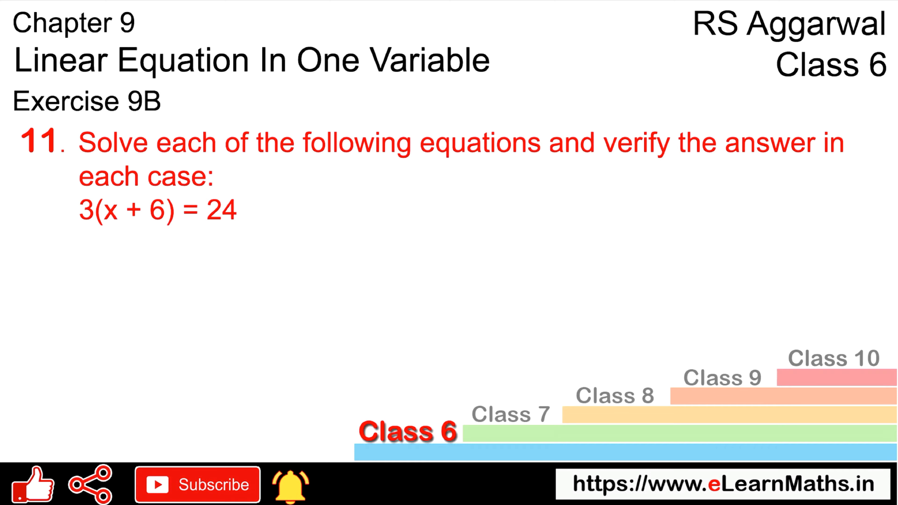
mouse_move(213, 224)
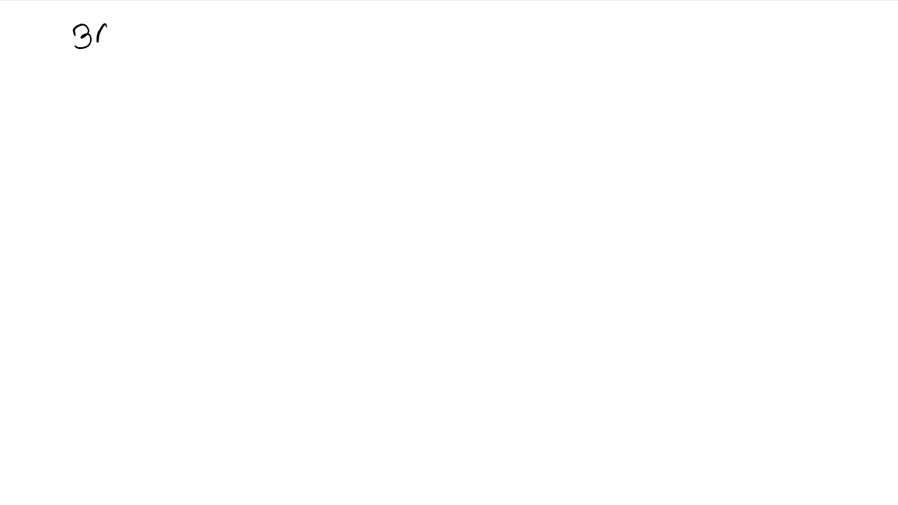
Handwrite 3(x+6)=24 and the first step x+6 = 24/3.
type("(x-")
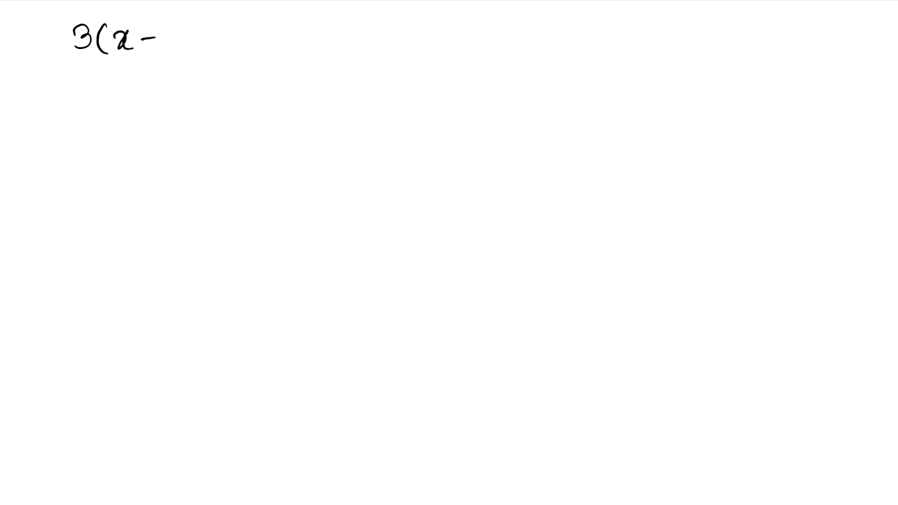
type("+6) =")
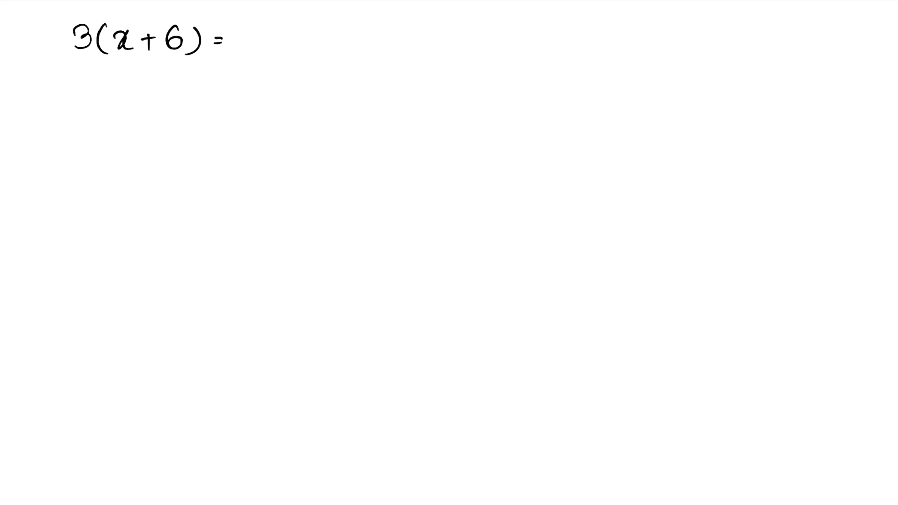
type("24")
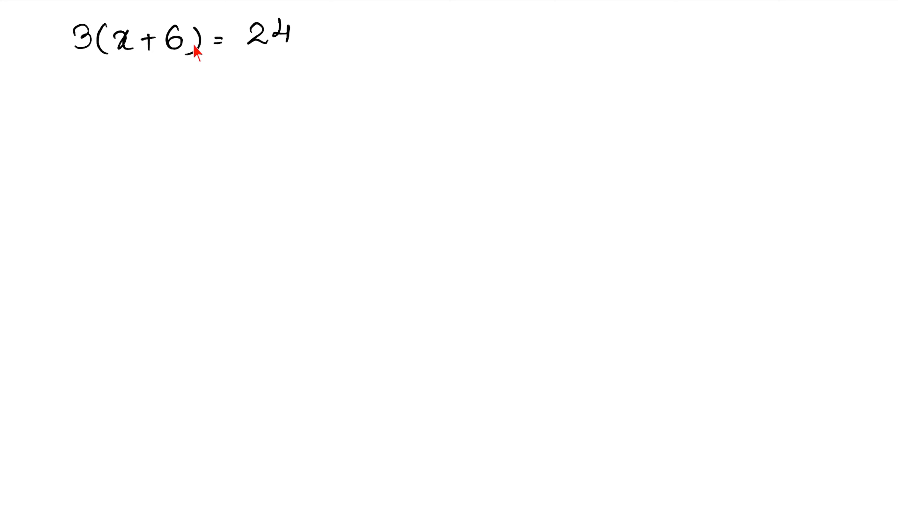
mouse_move(207, 45)
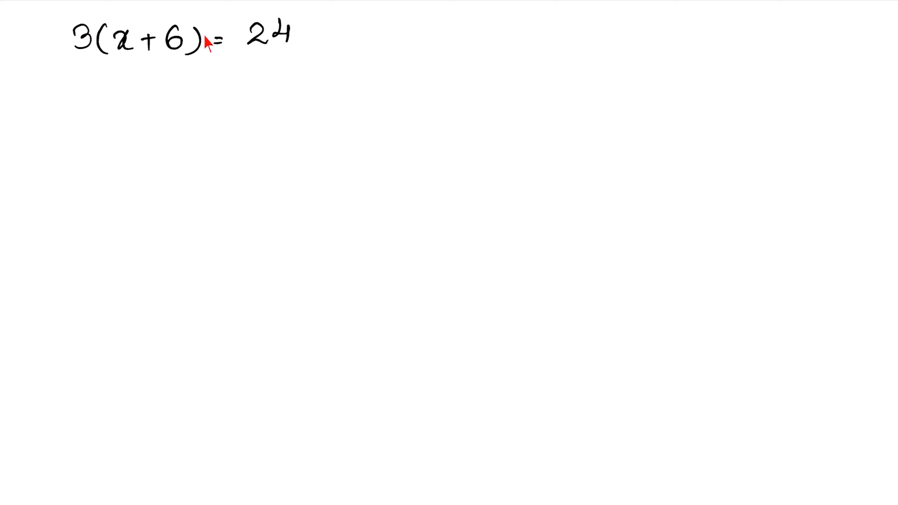
mouse_move(229, 49)
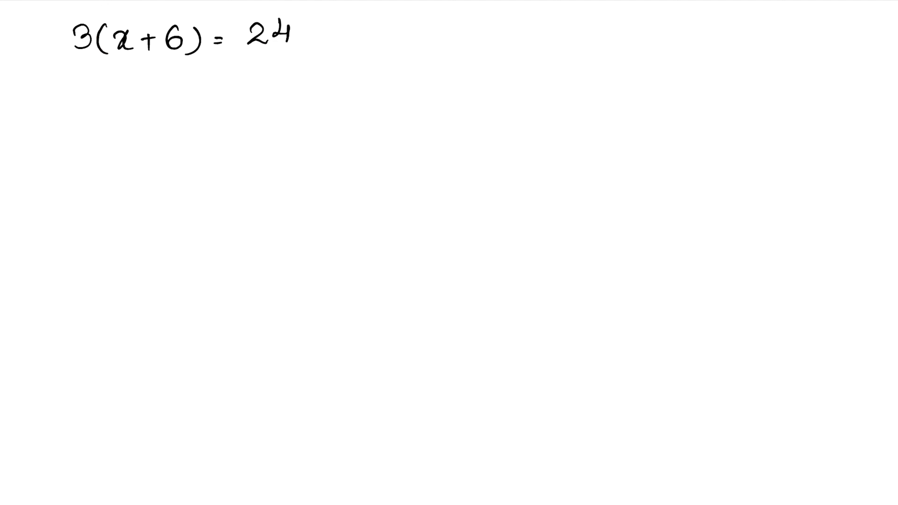
mouse_move(208, 48)
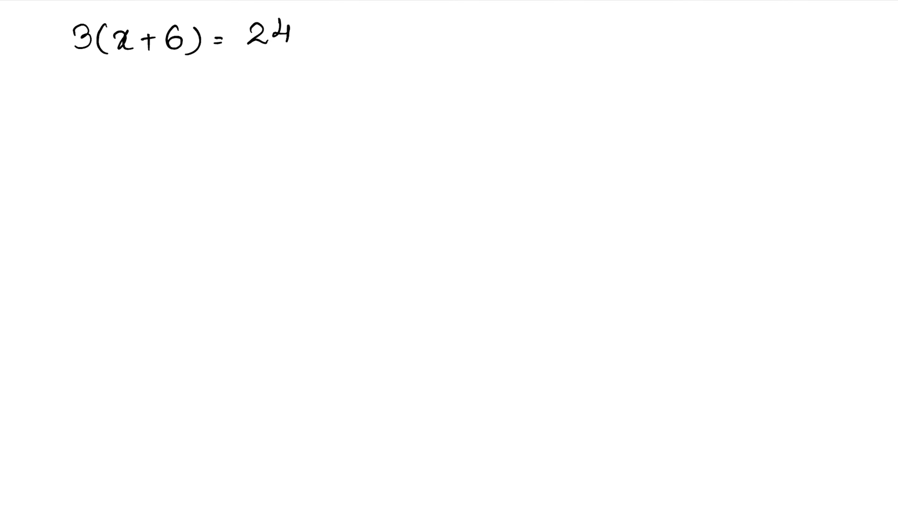
type("x")
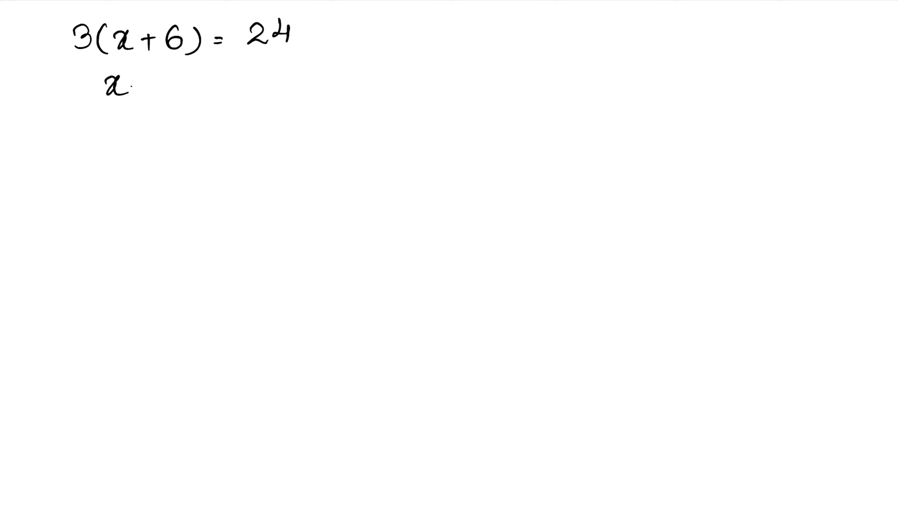
type("+6 =")
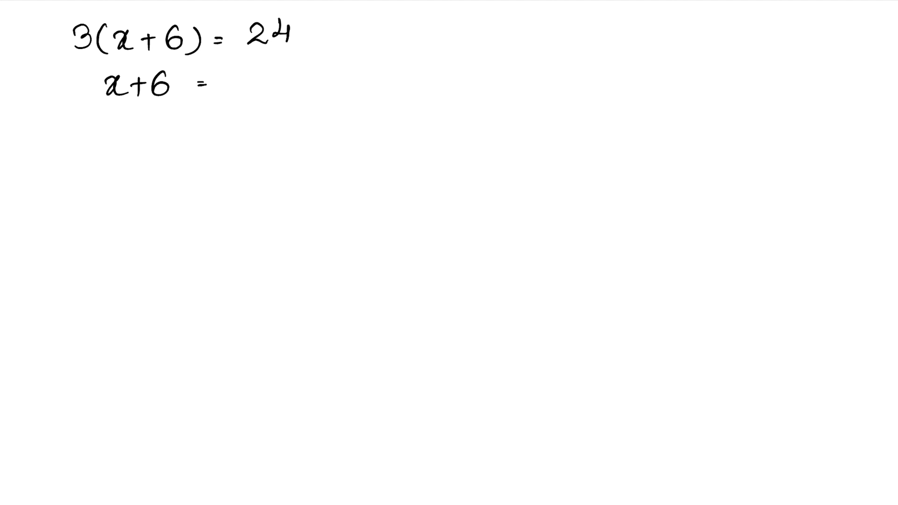
type("24")
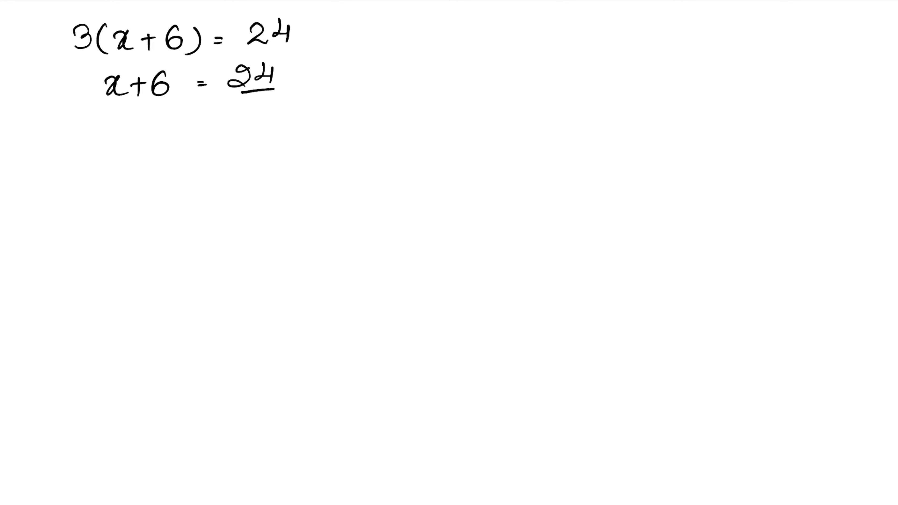
type("3")
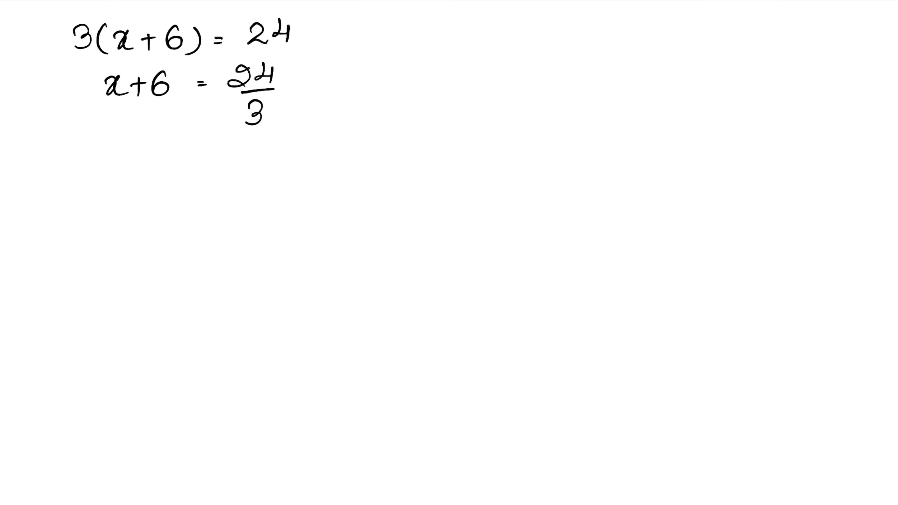
Continue with x+6 = 8, x = 8−6, x = 2, and begin the word 'Verify'.
type("x+6 =")
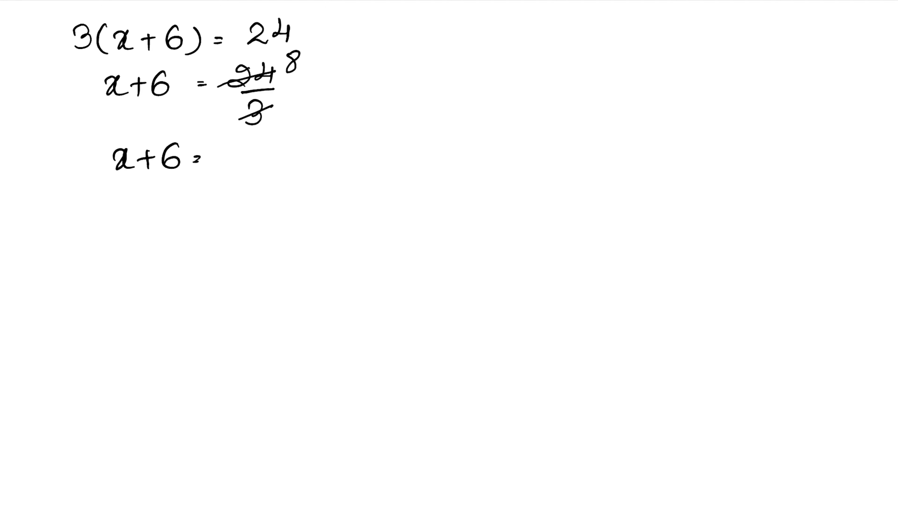
type("8")
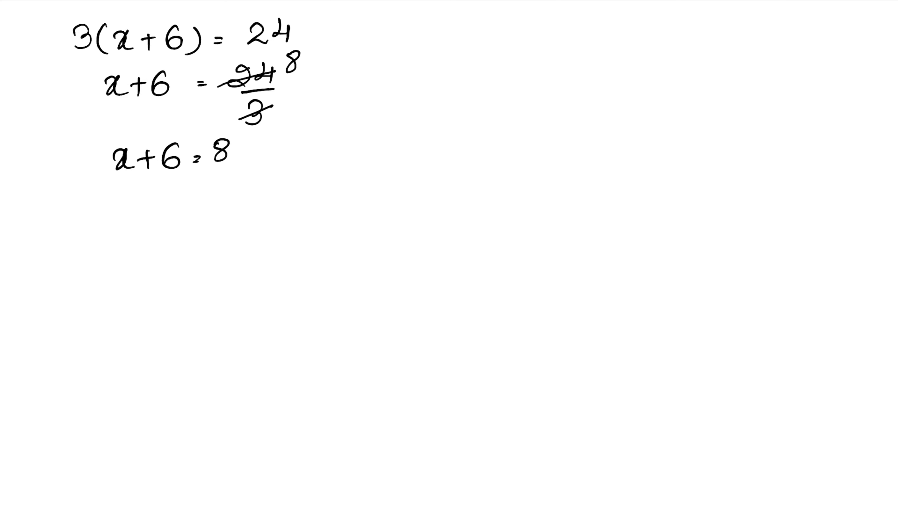
type("x = 8 -")
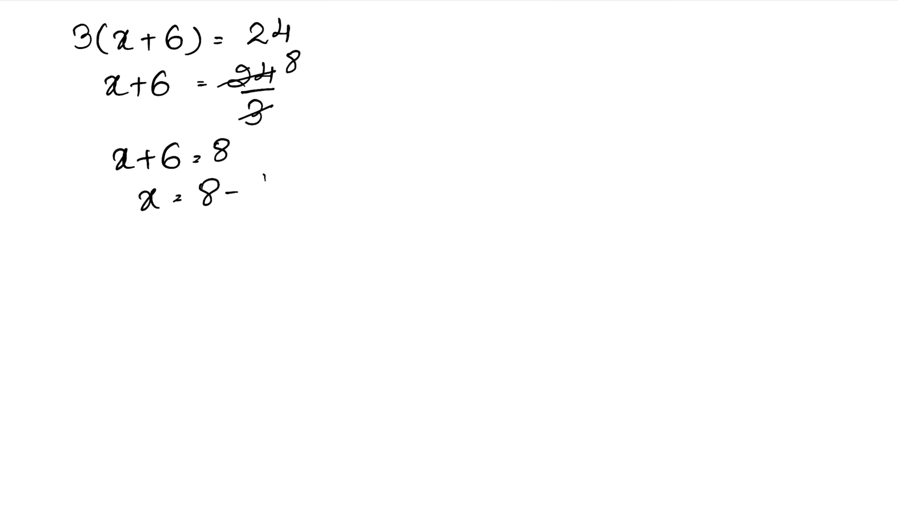
type("6")
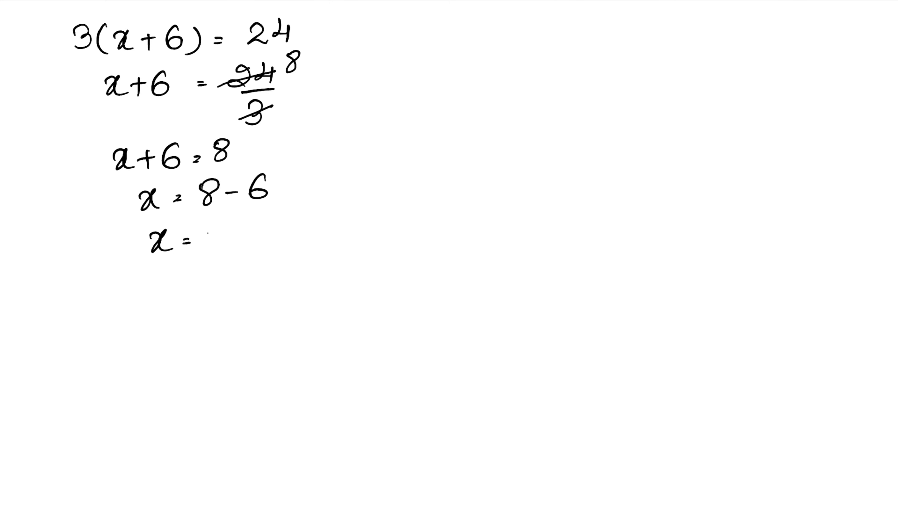
type("2")
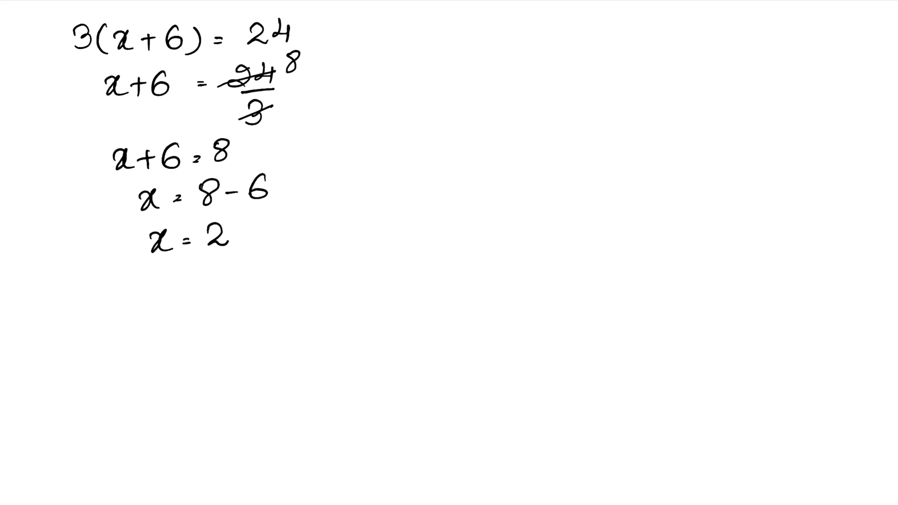
type("Verify →")
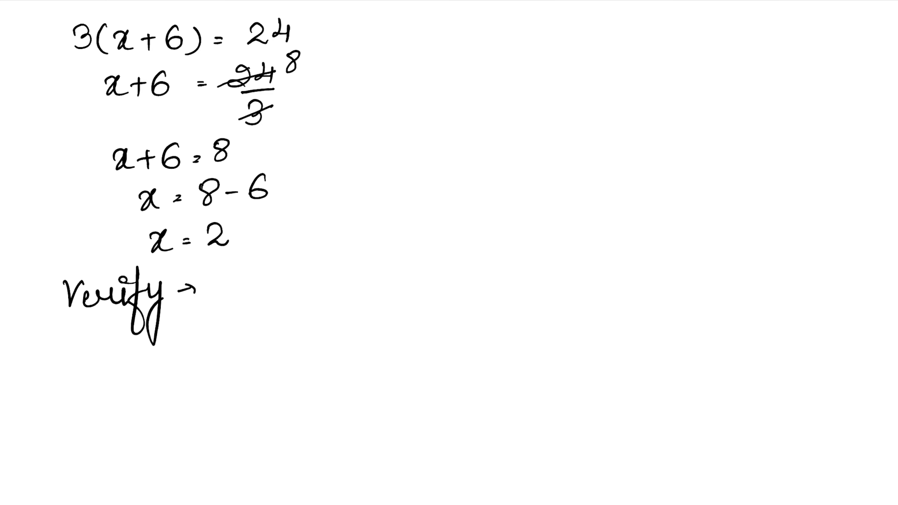
Write the check setup 3(x+6)=24 with LHS → 3(x+6) = 3(2+6).
type("3(2")
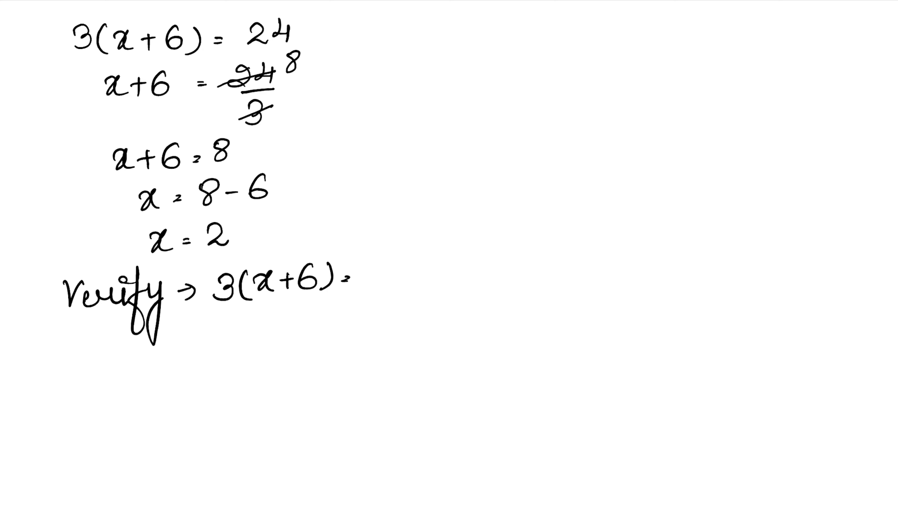
type("= 24")
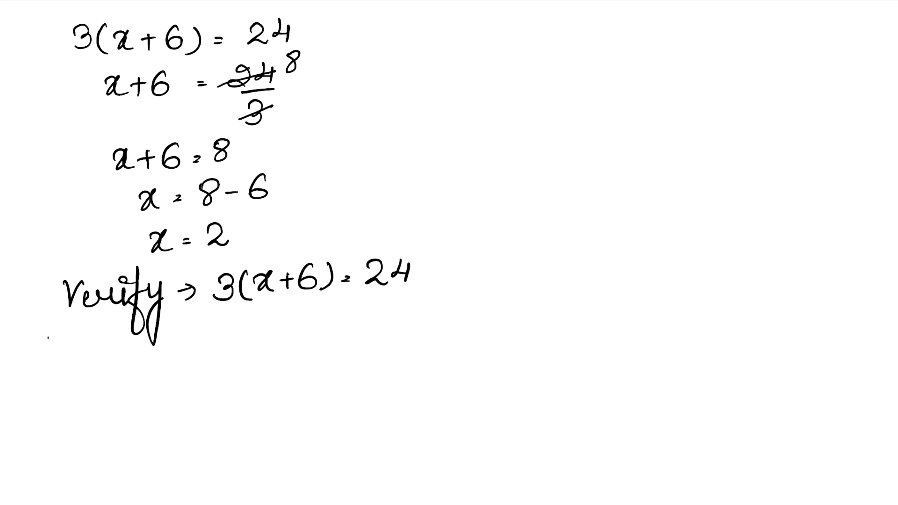
type("LHS")
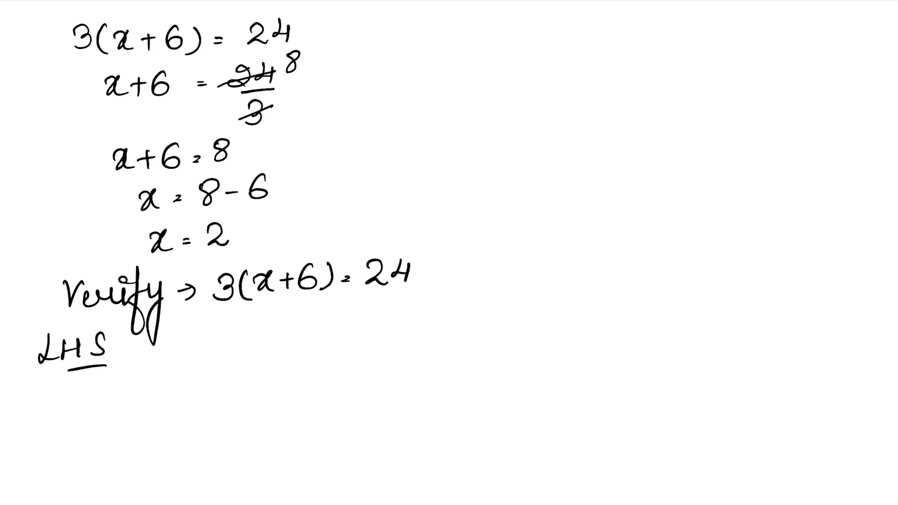
type("→")
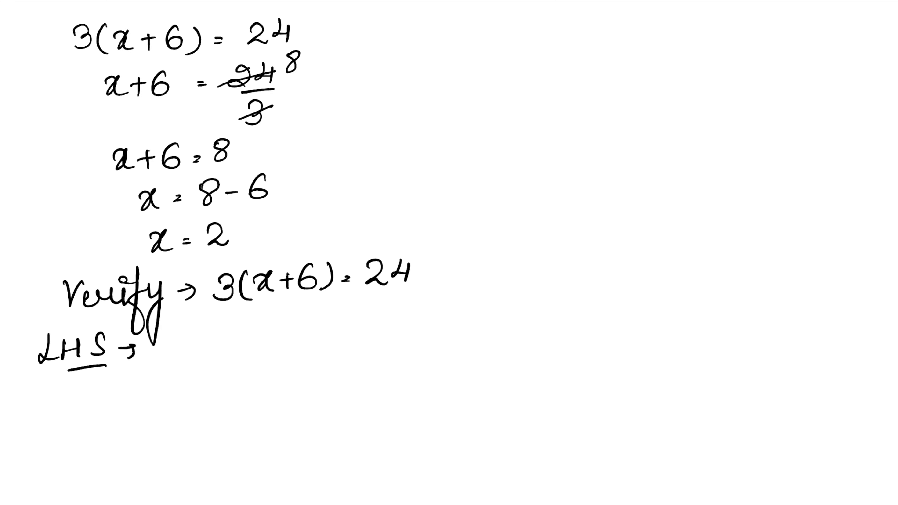
type("3(x+6")
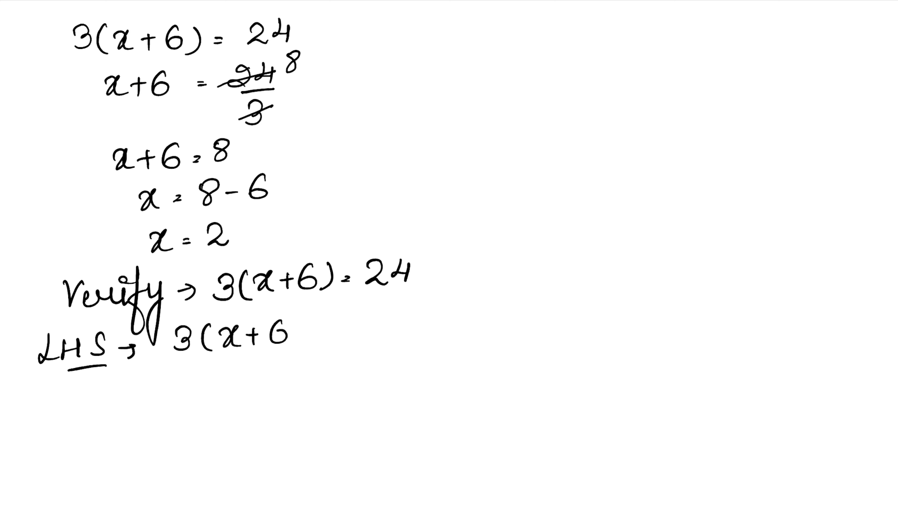
type("= 3")
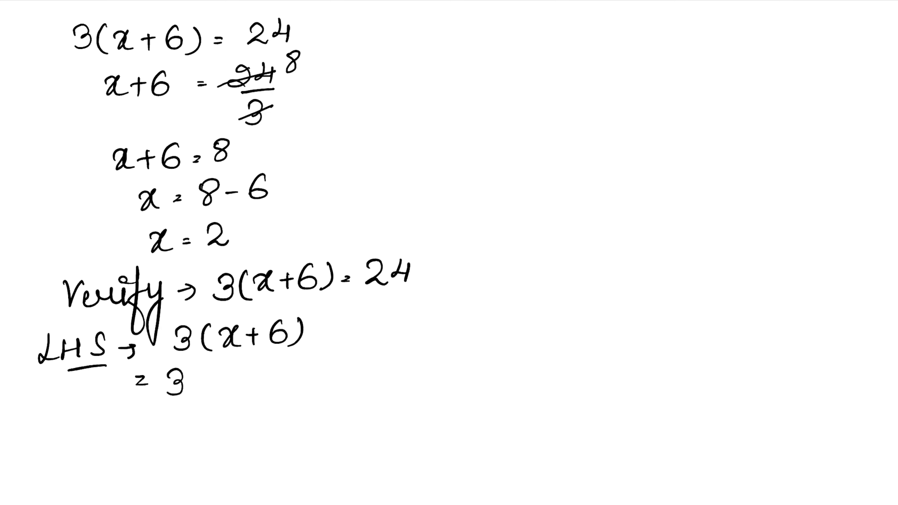
type("(2-")
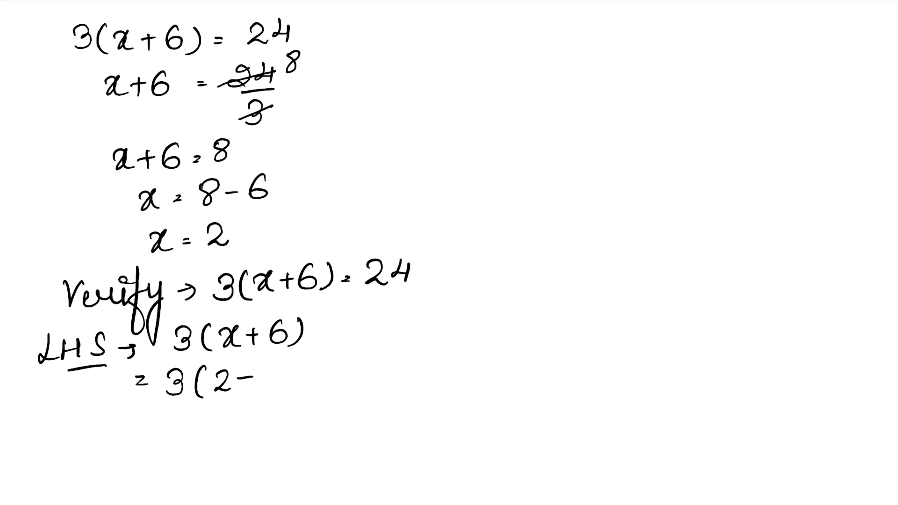
type("+6)")
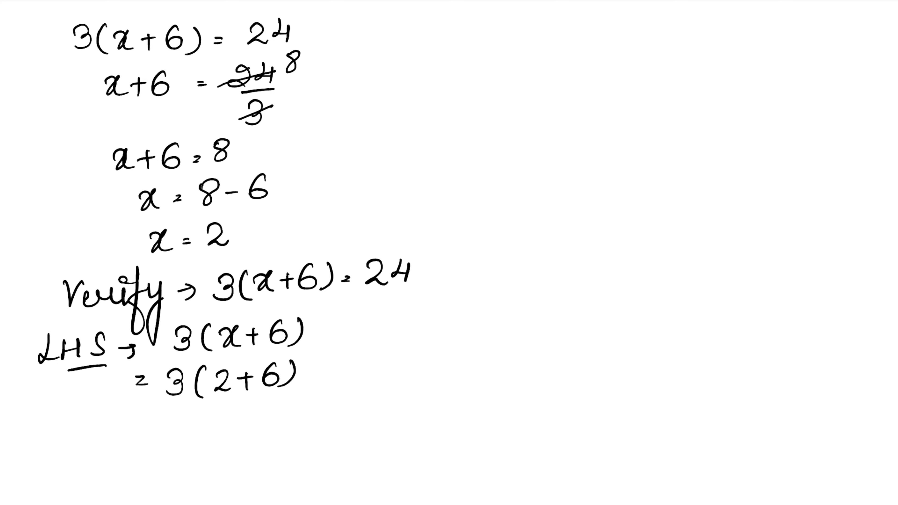
Finish the check with = 3(8) = 24 and conclude LHS = RHS.
type("= 3")
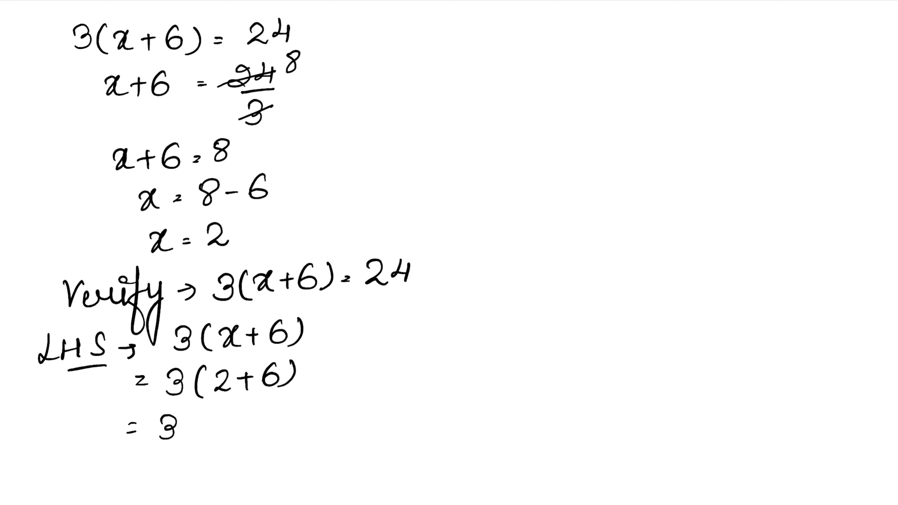
type("(8)")
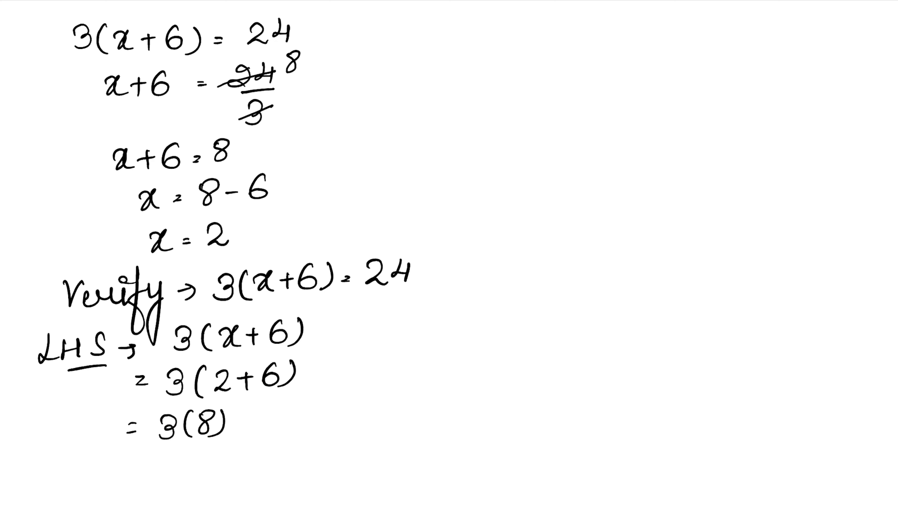
type("= 2")
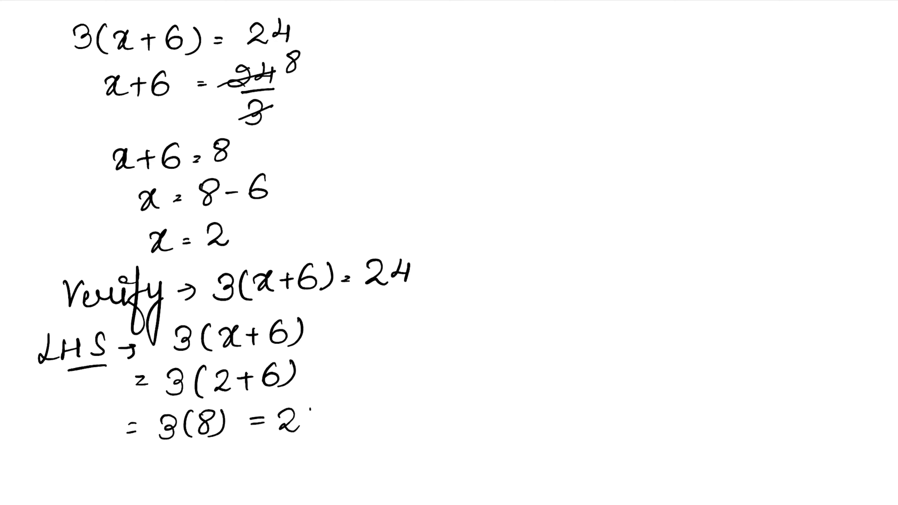
type("24")
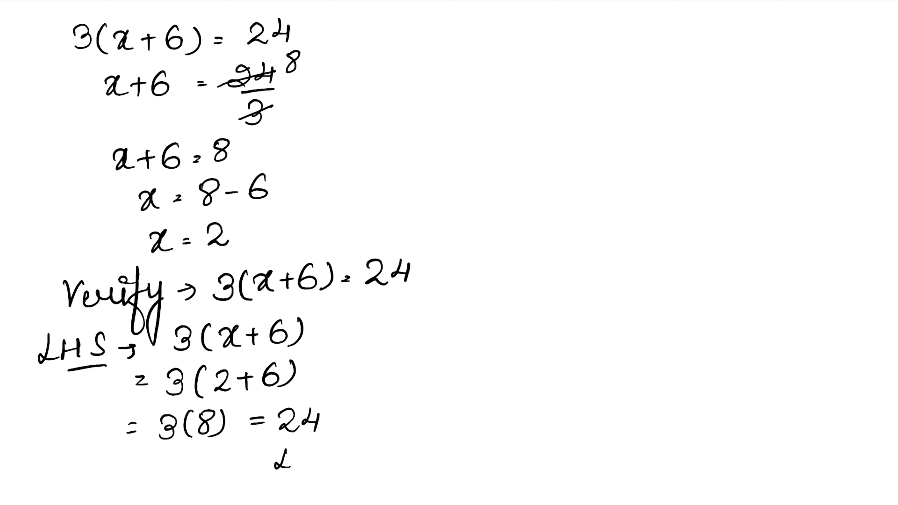
type("LHS = 1")
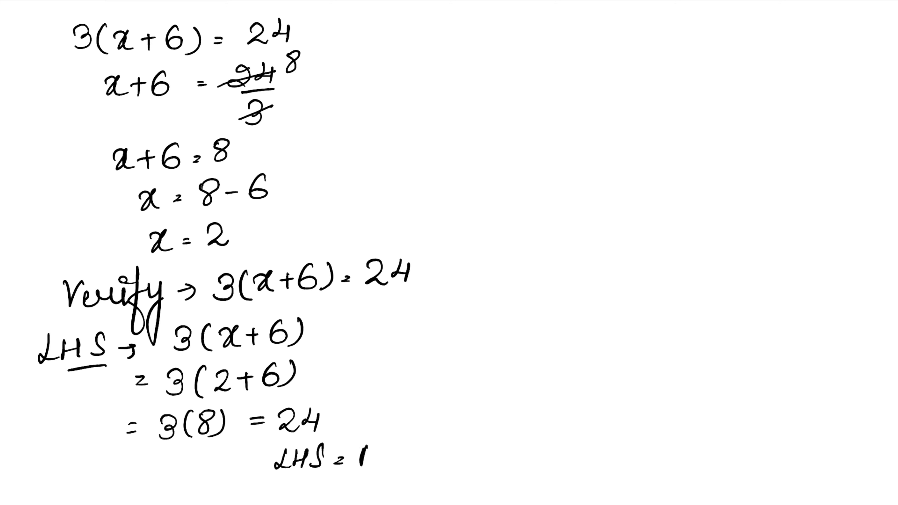
type("RHS")
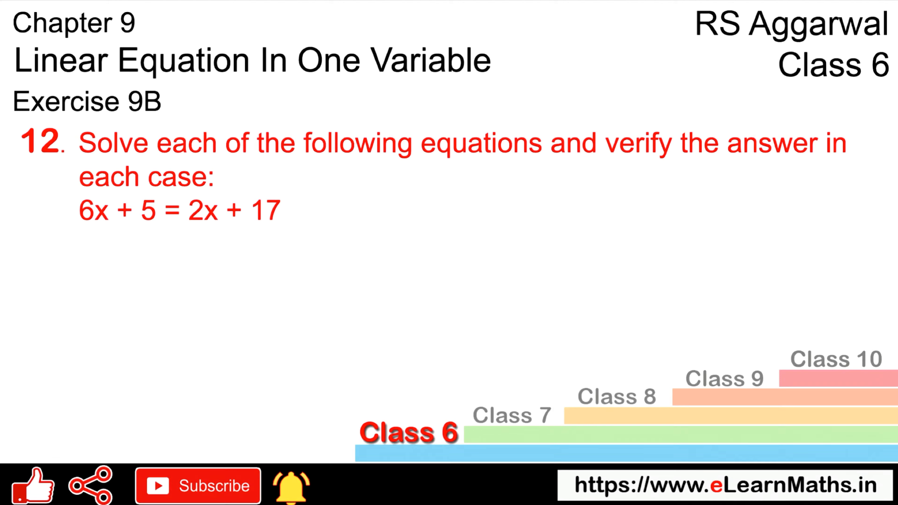
mouse_move(490, 164)
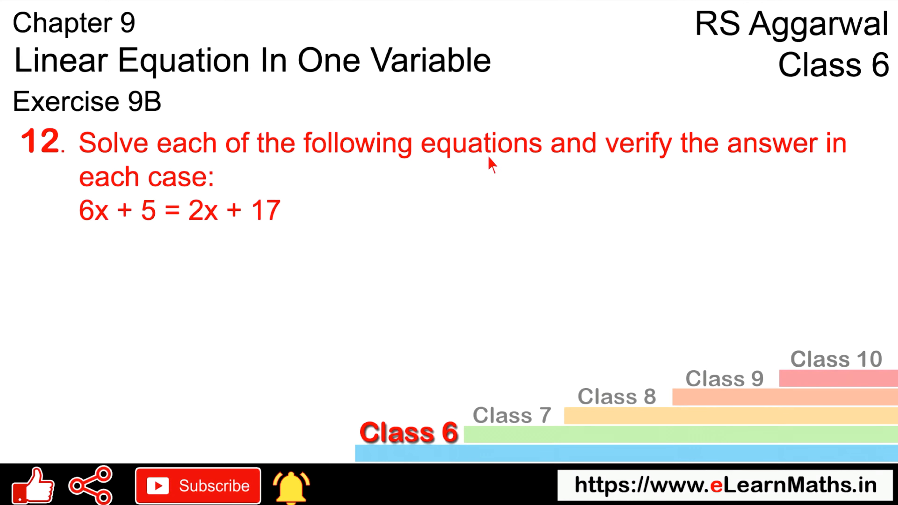
mouse_move(796, 163)
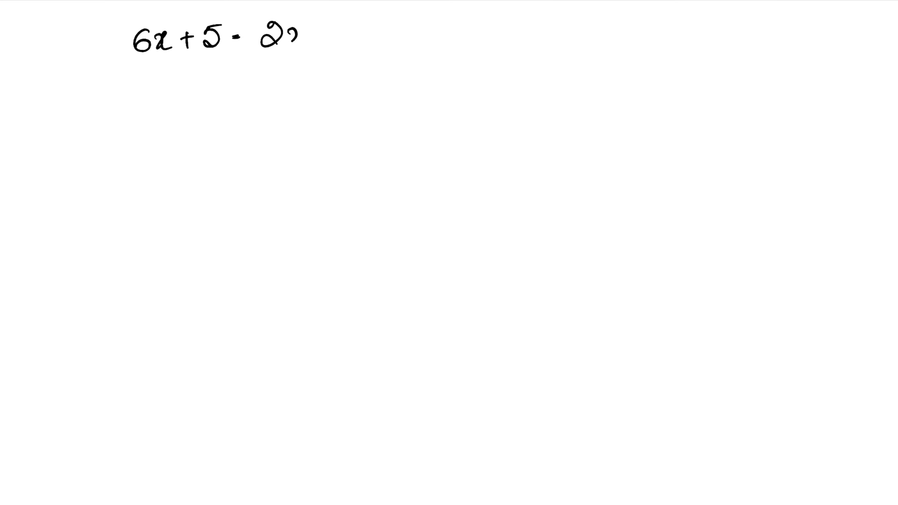
Handwrite 6x+5=2x+17 and the rearranged step 6x−2x = 17−5.
type("x +17")
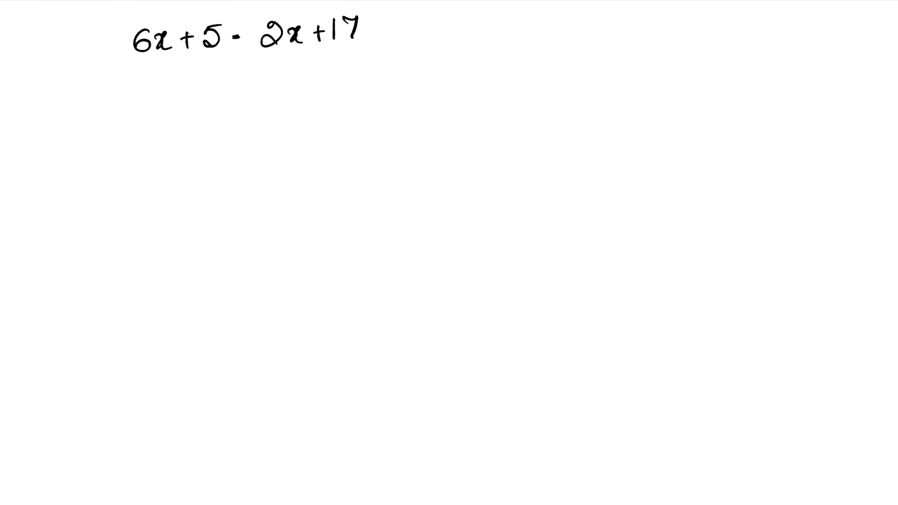
type("6x")
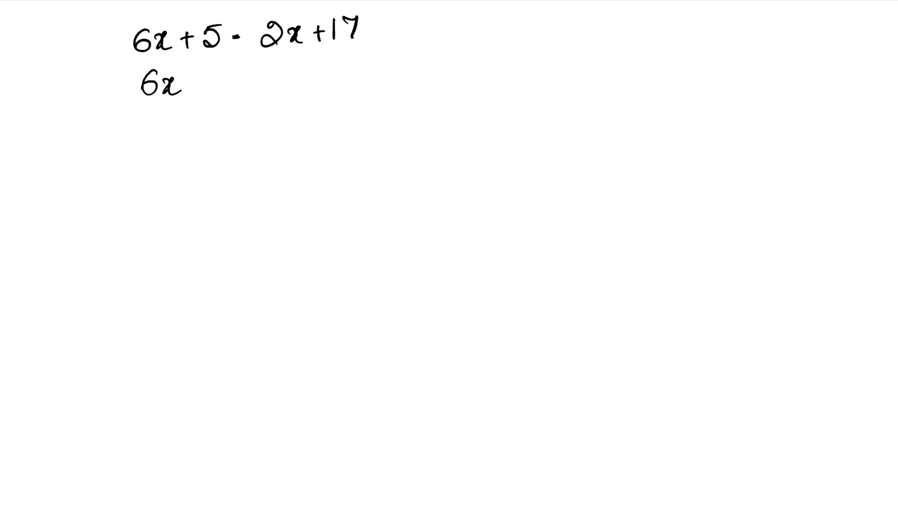
mouse_move(131, 29)
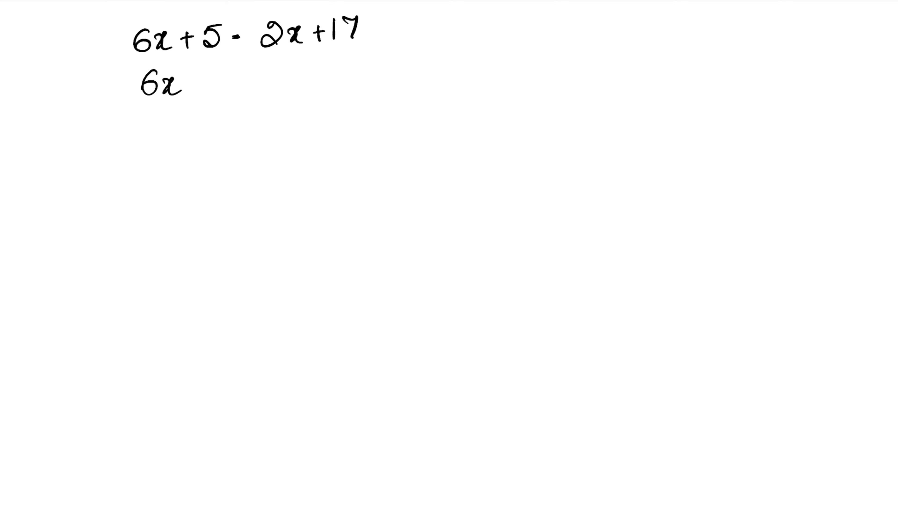
type("-2")
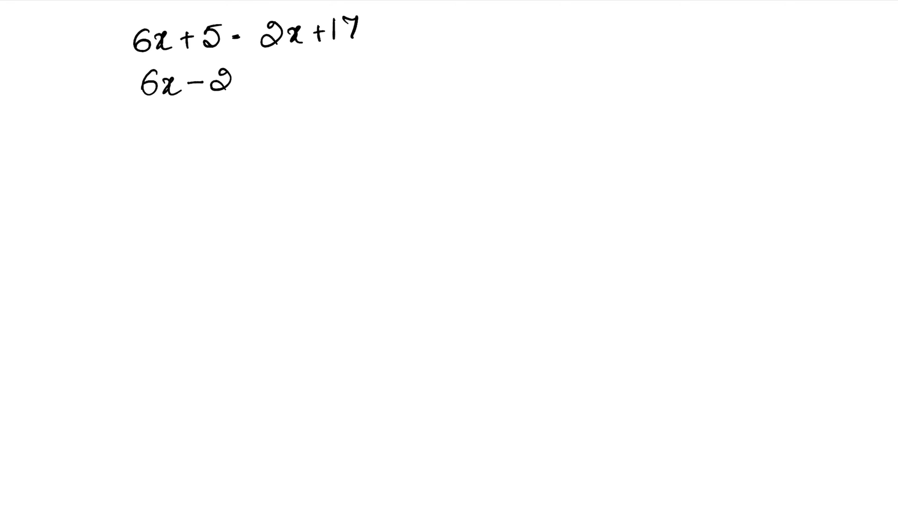
type("x =")
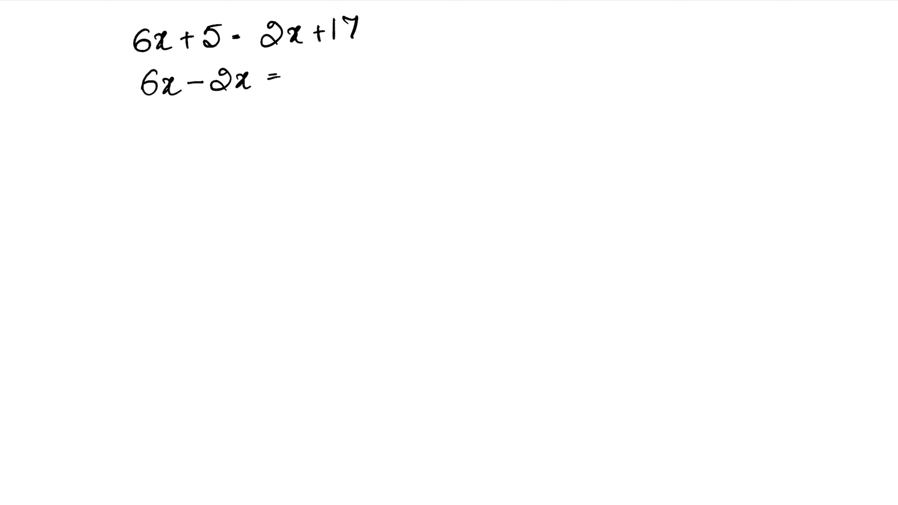
mouse_move(210, 128)
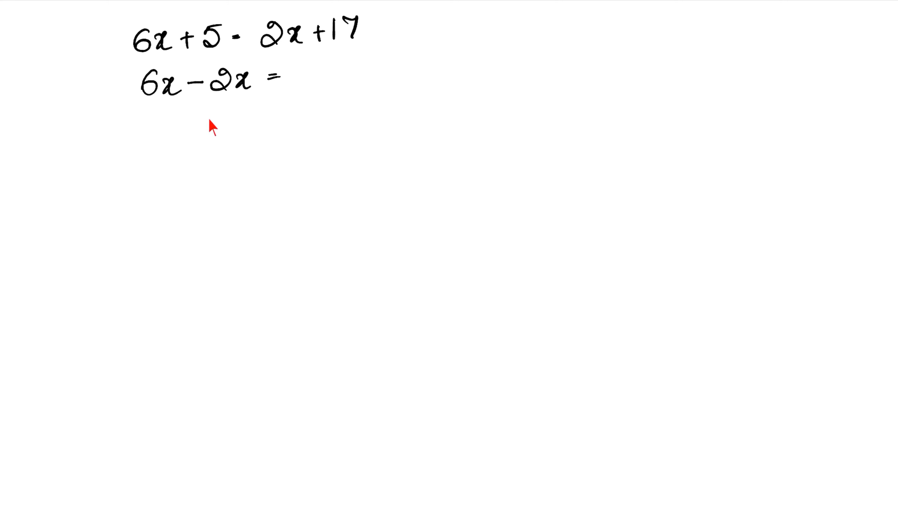
mouse_move(217, 54)
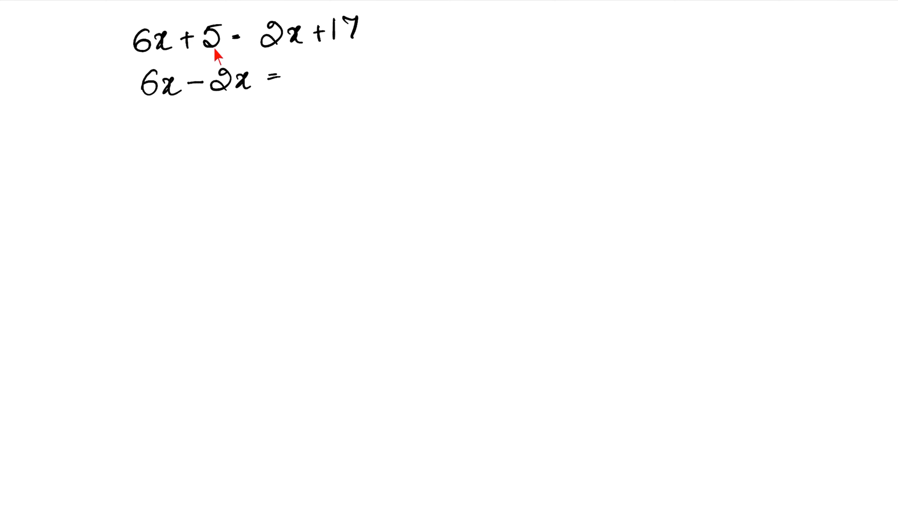
mouse_move(344, 54)
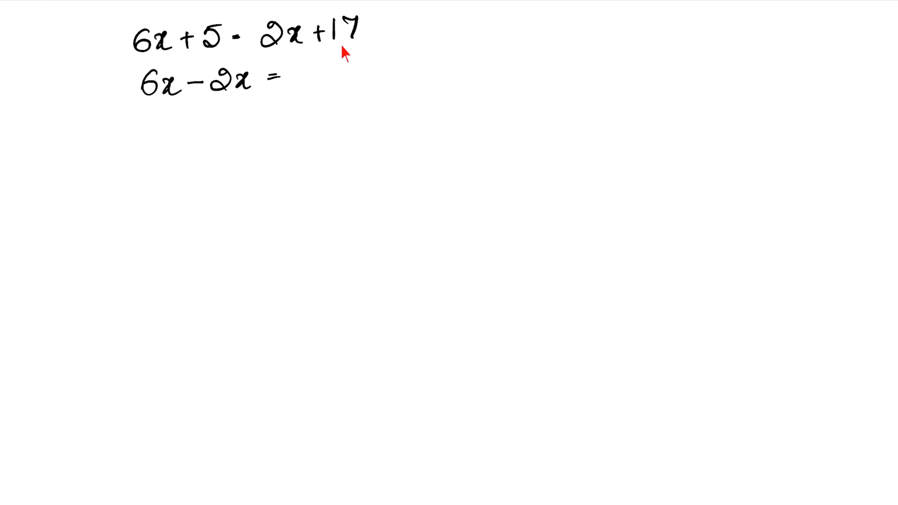
type("1")
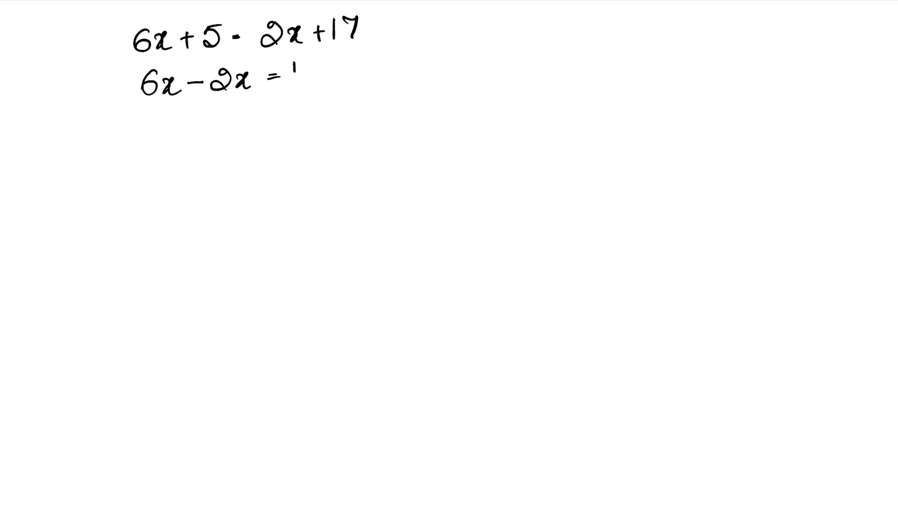
type("17")
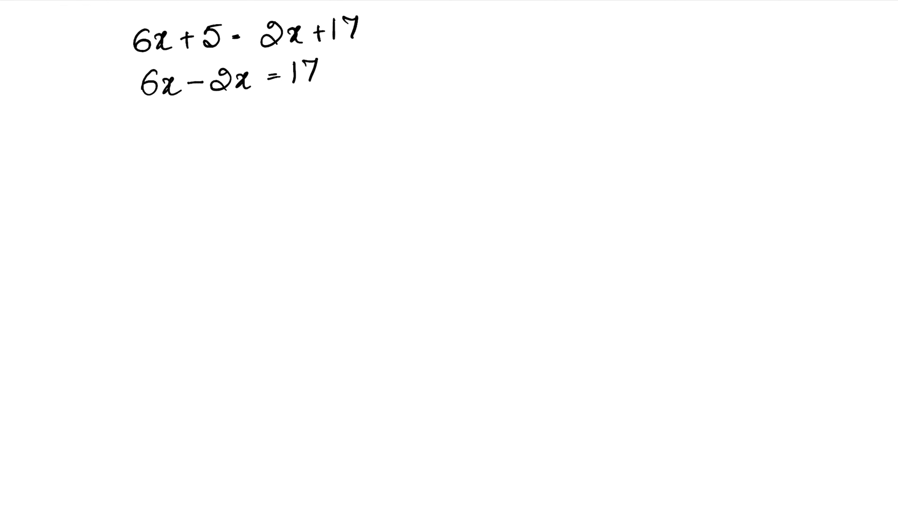
type("-5")
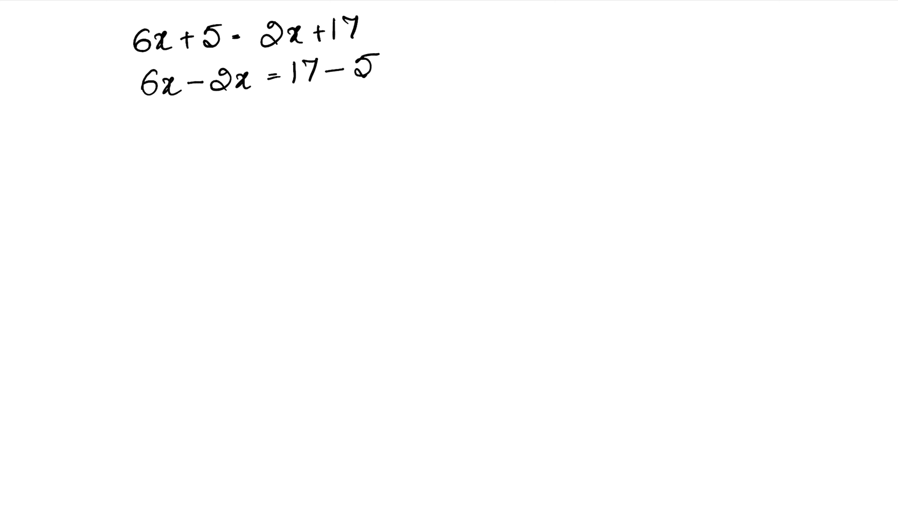
Write 4x = 12, x = 12/4, strike the fraction to cancel it, giving x = 3.
left_click_drag(186, 123, 203, 126)
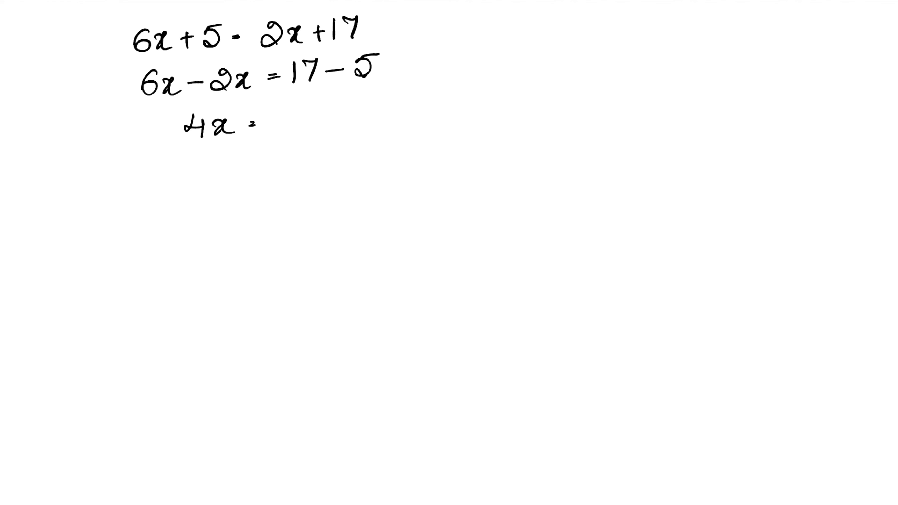
mouse_move(348, 84)
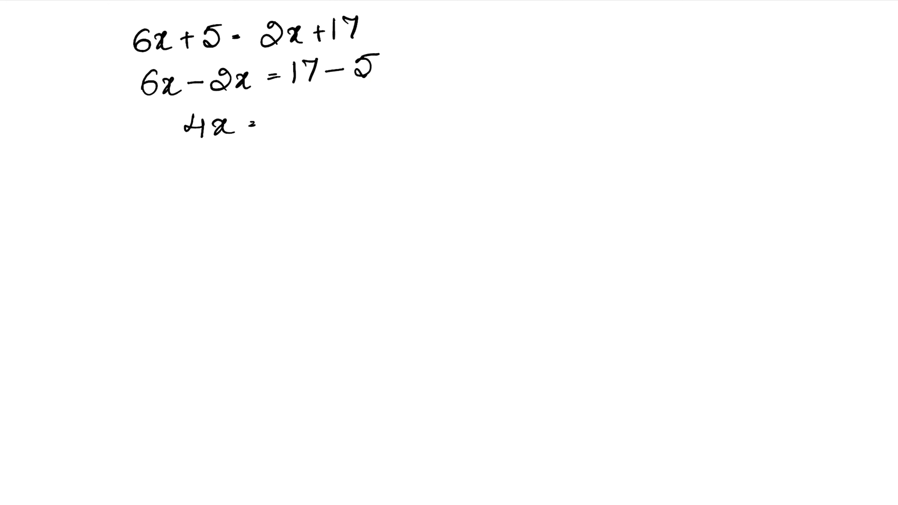
type("12")
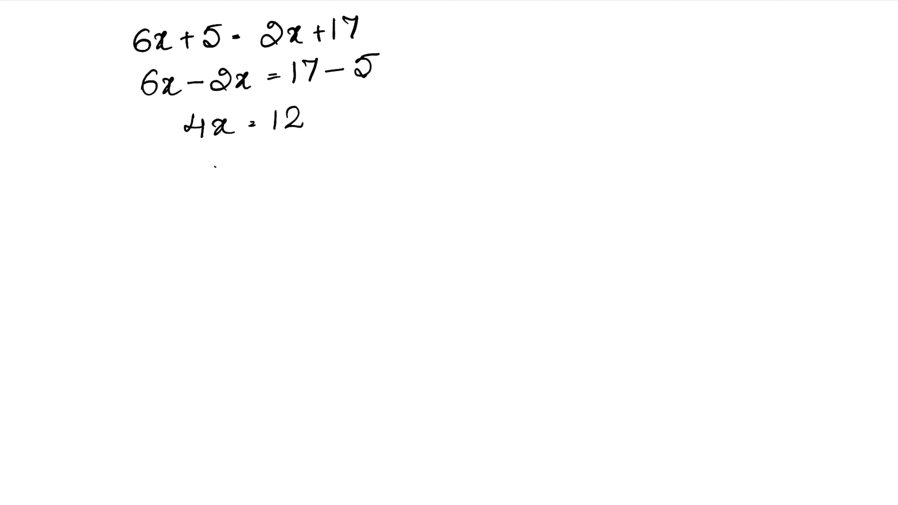
type("x =")
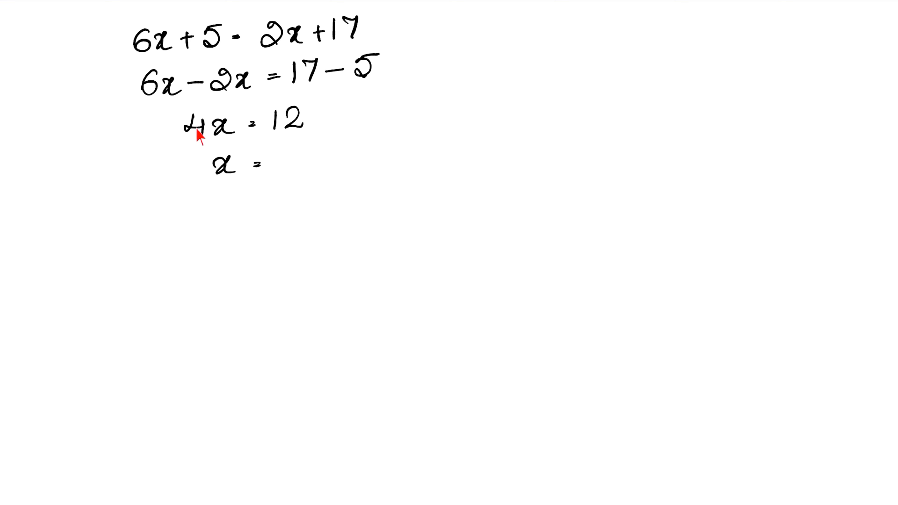
mouse_move(284, 142)
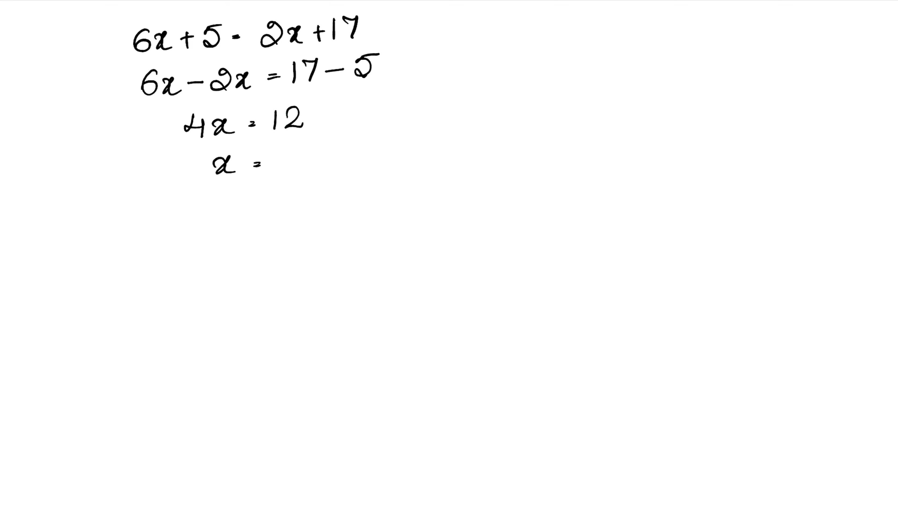
type("12/4")
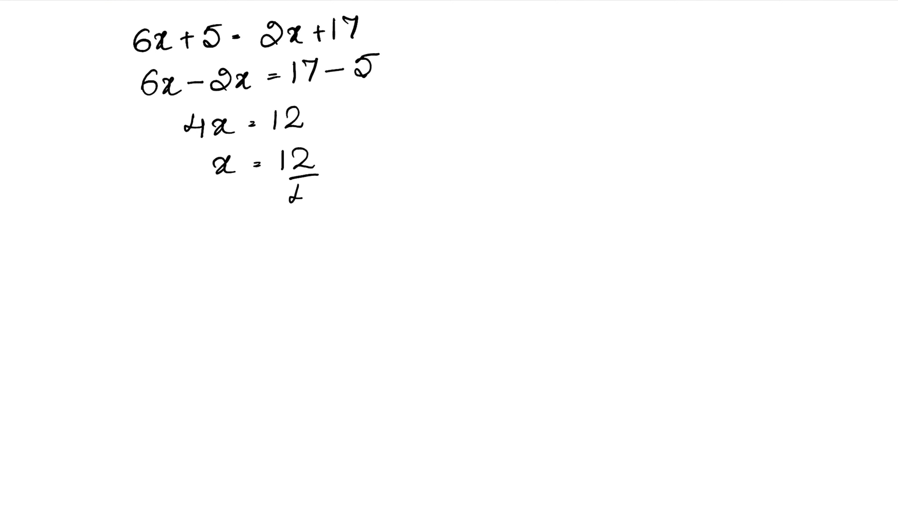
left_click_drag(284, 223, 316, 188)
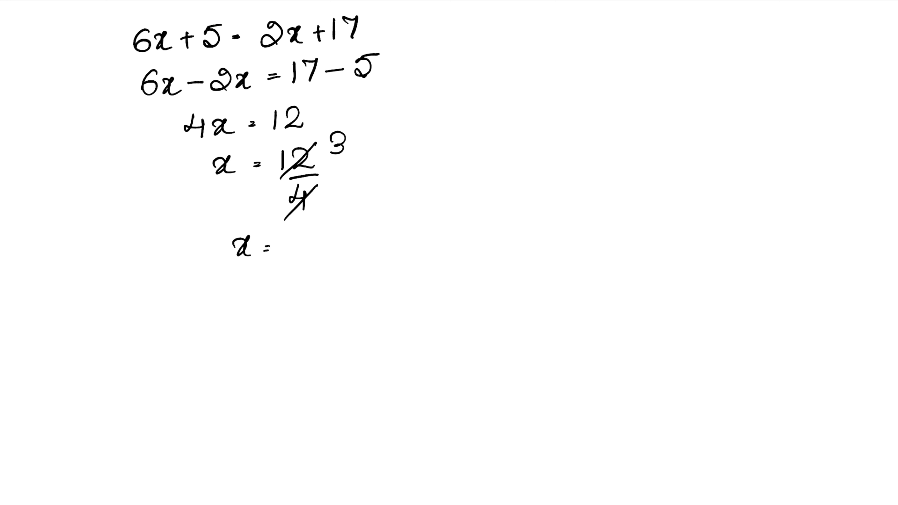
type("3")
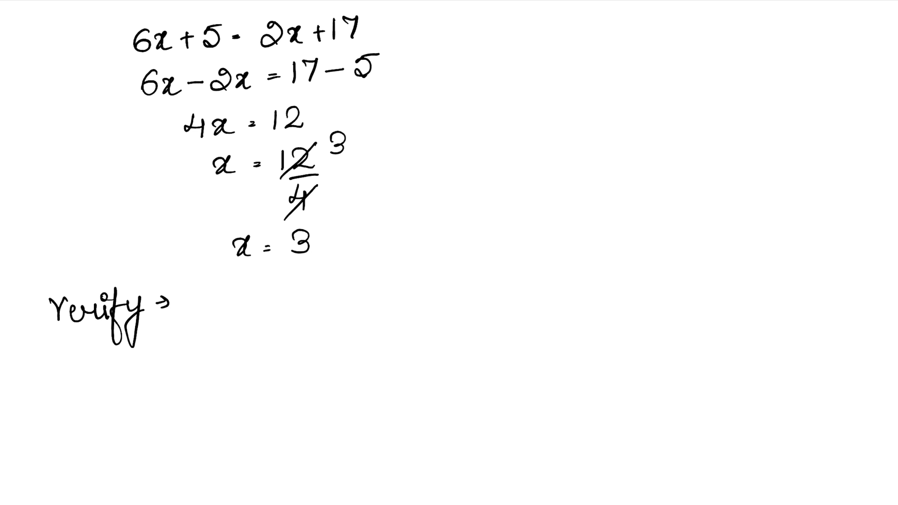
Write Verify → 6x+5=2x+17 and the LHS check 6(3)+5 = 18+5 = 23.
type("6")
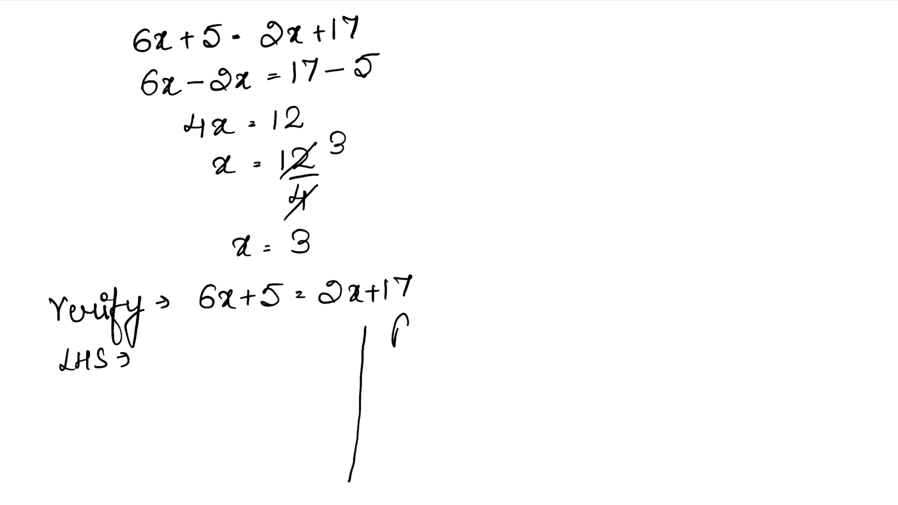
type("RHS→")
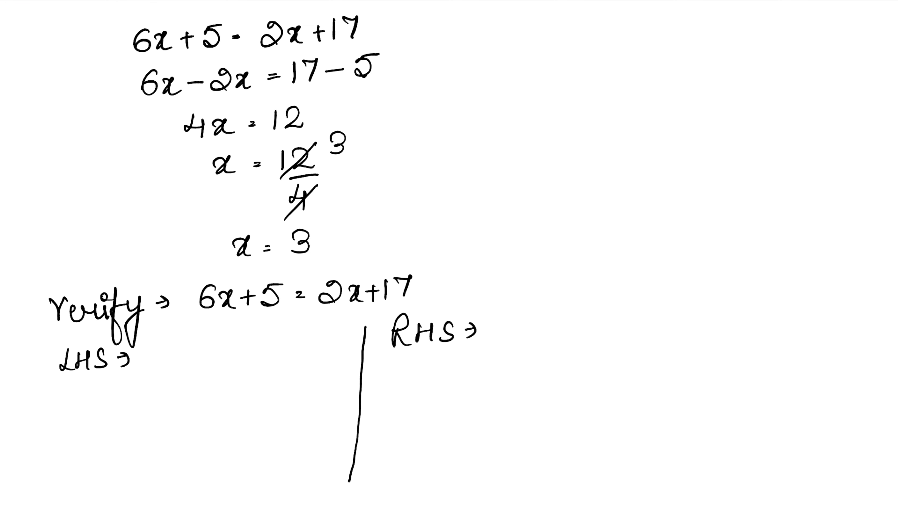
type("6x")
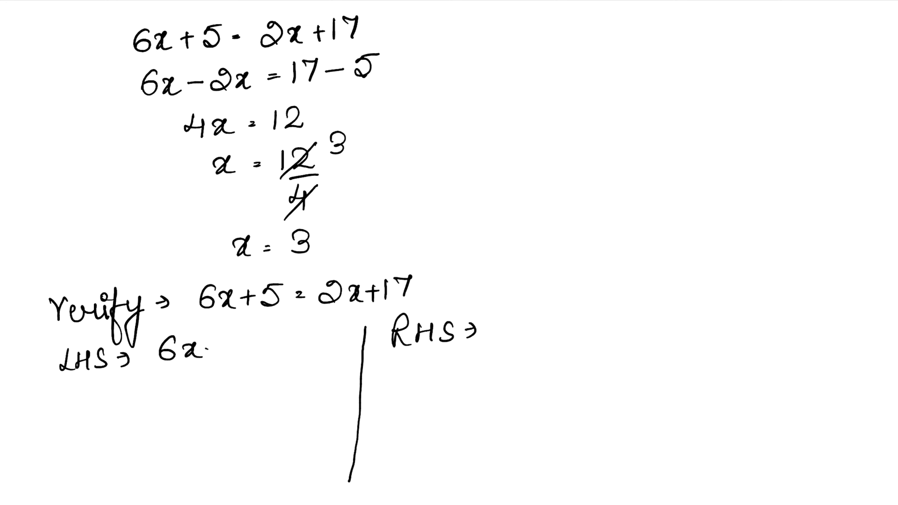
type("+5")
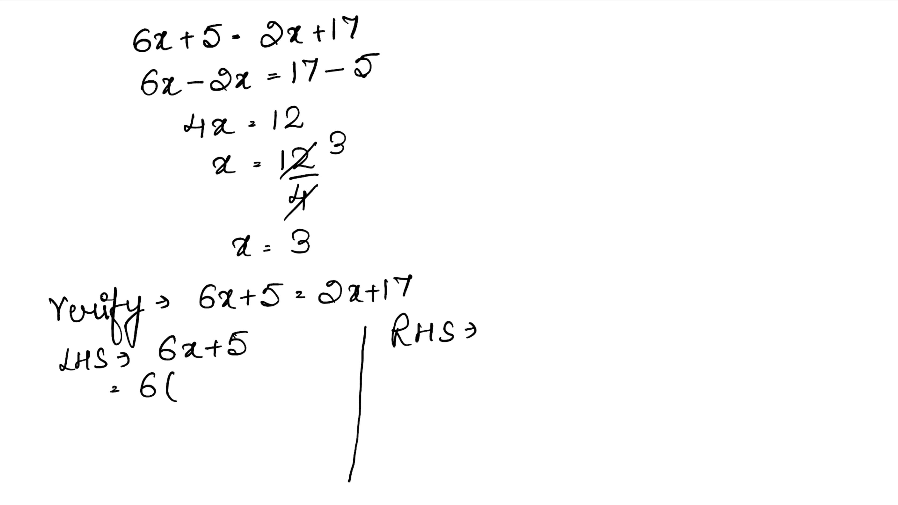
type("(3)")
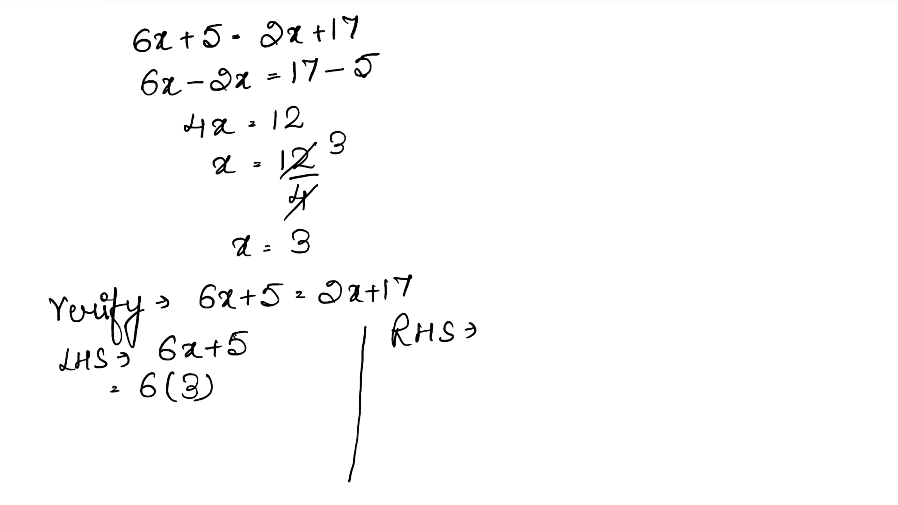
type("+5")
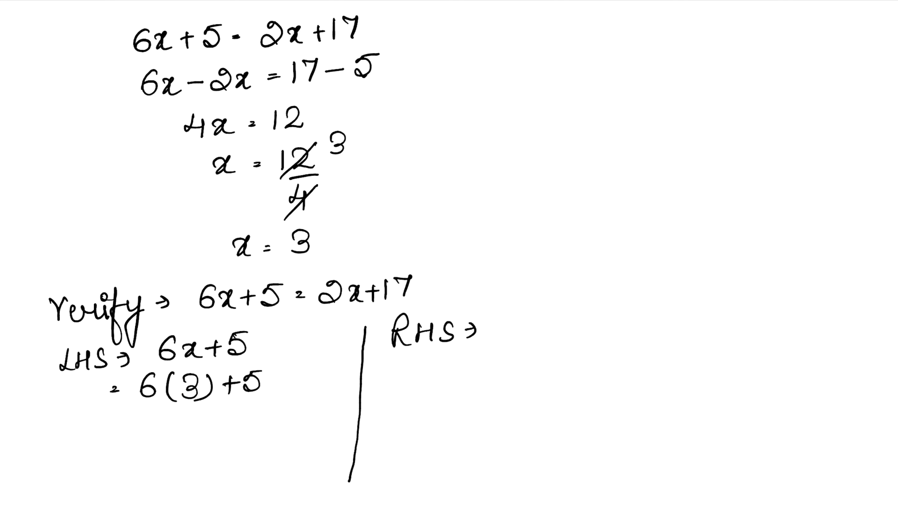
type("=")
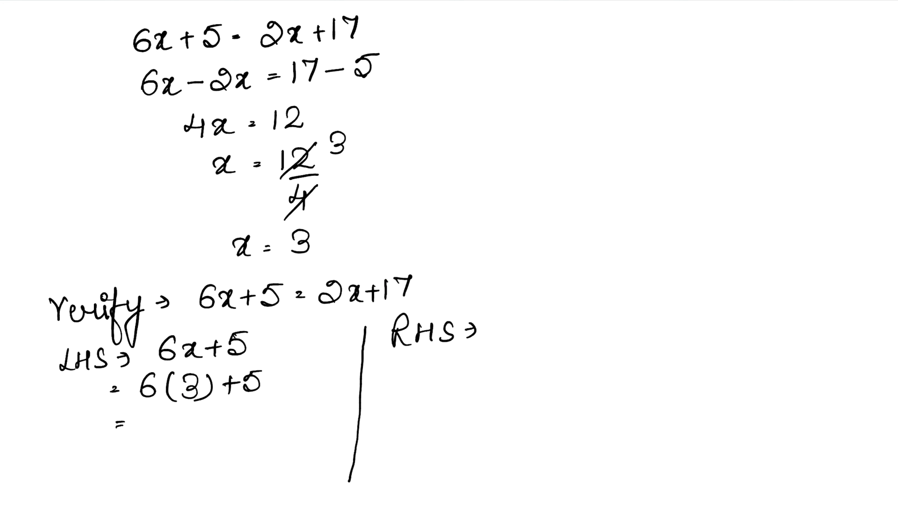
type("18+5 =")
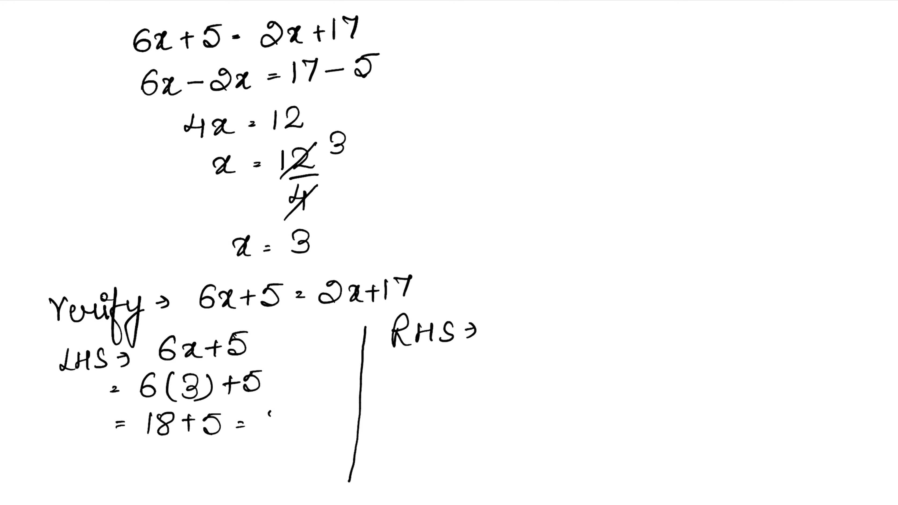
type("23")
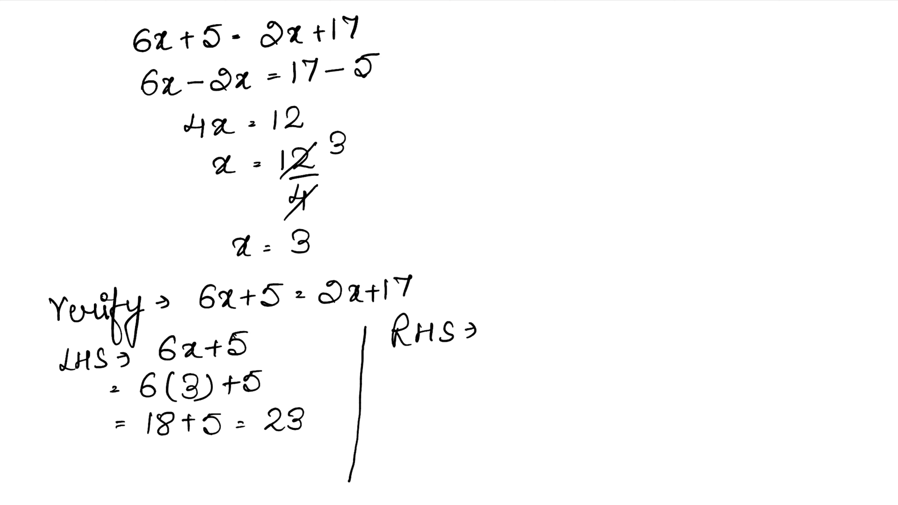
Write the RHS check 2(3)+17 = 6+17 = 23 and conclude LHS = RHS.
type("2x -")
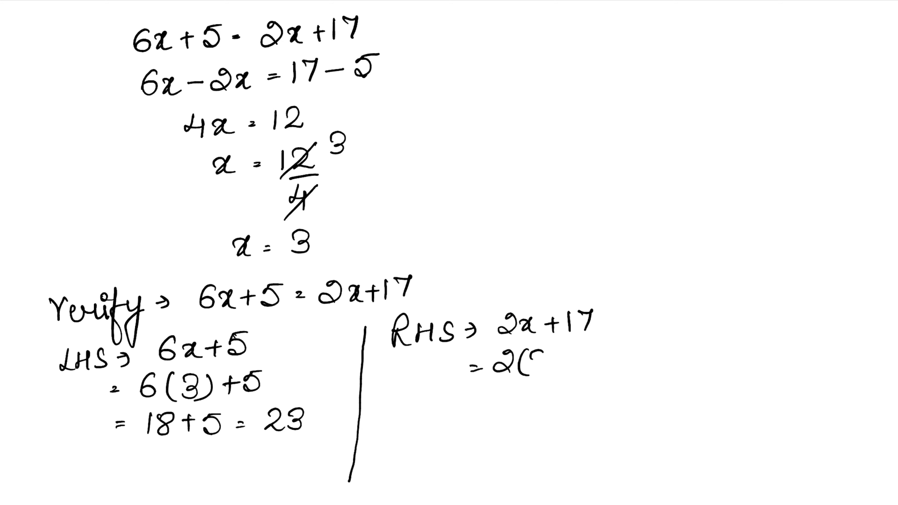
type("(3)+17")
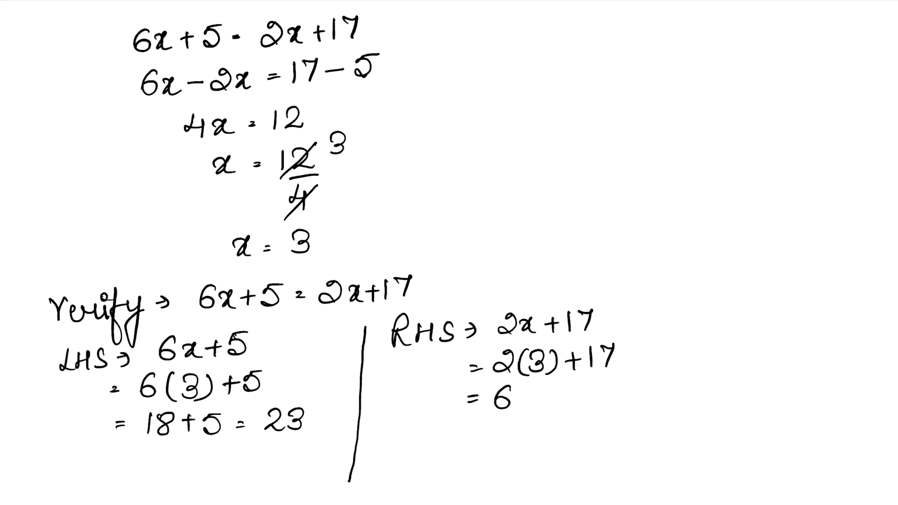
type("+17 -")
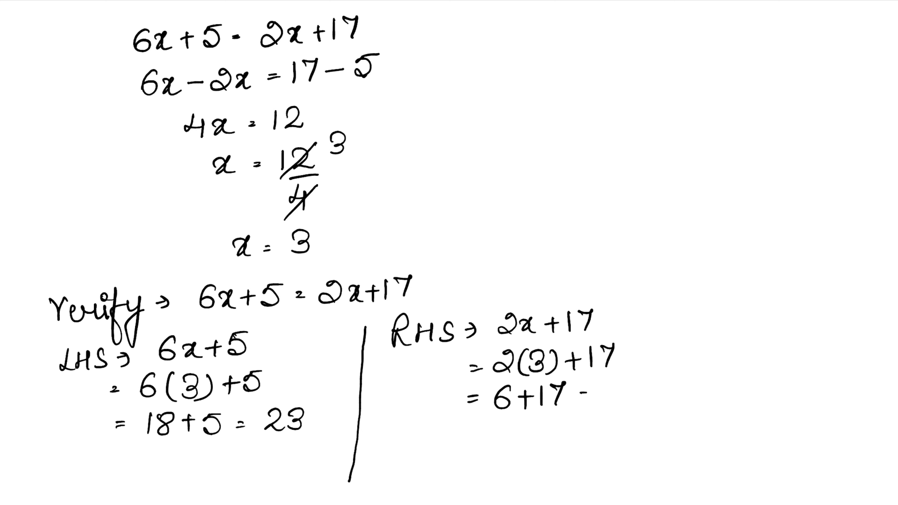
type("= 23")
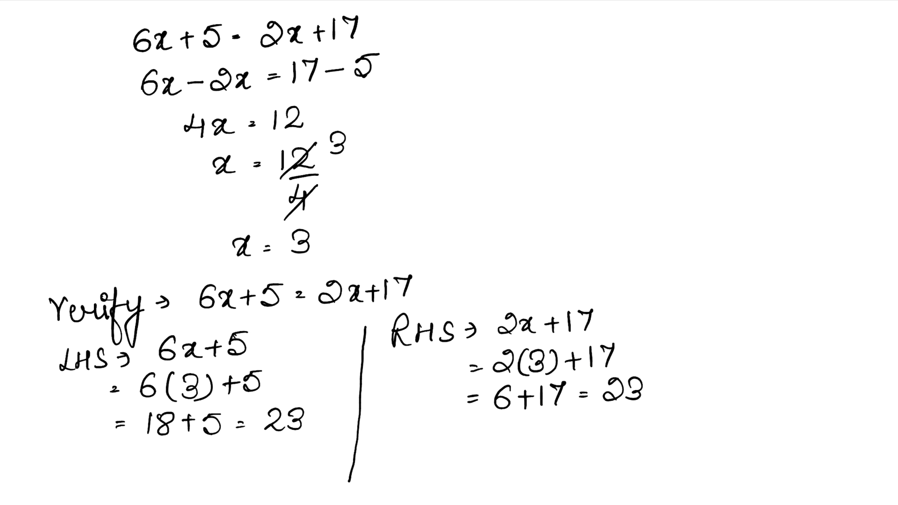
mouse_move(630, 393)
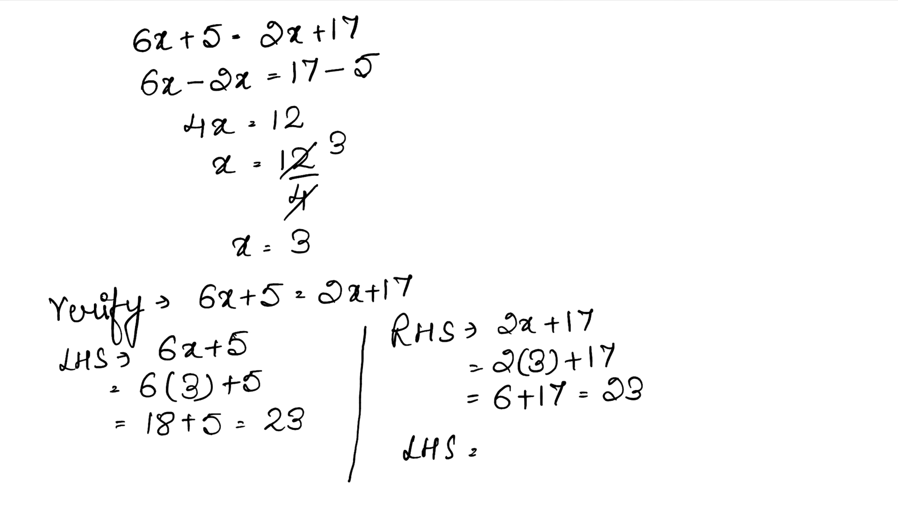
type("RHS")
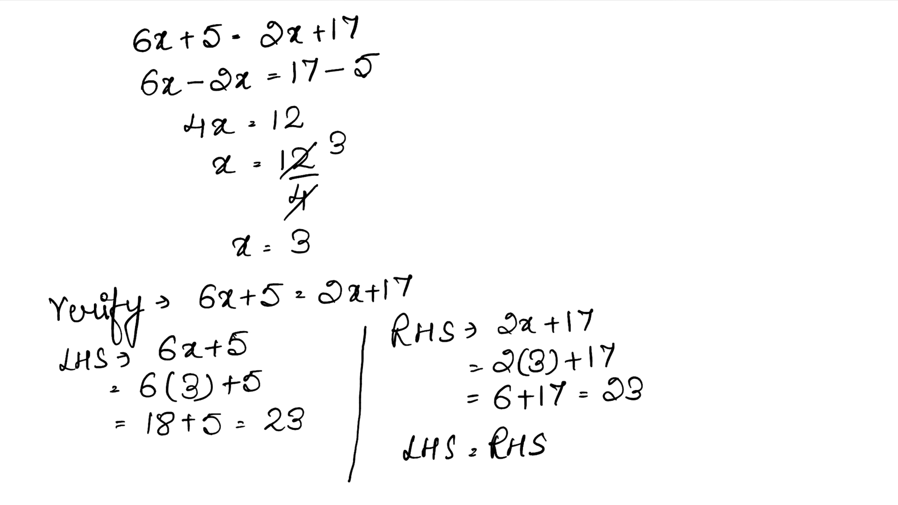